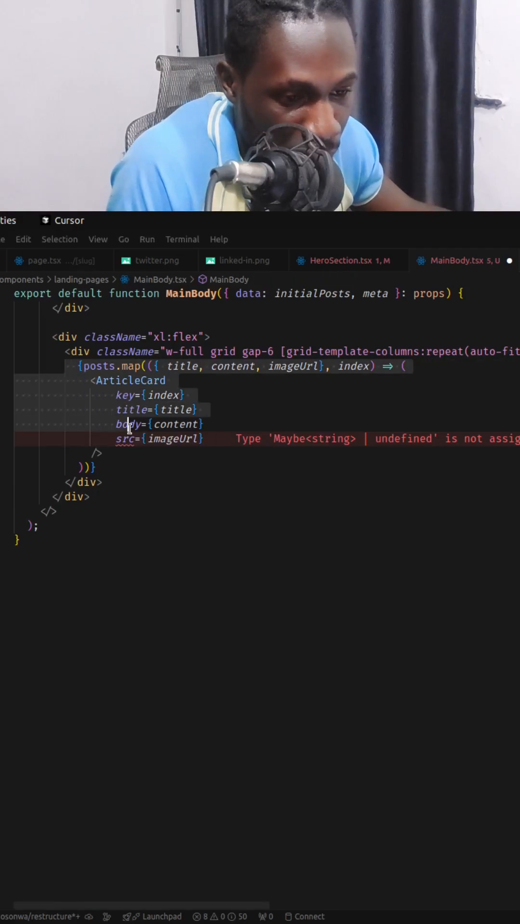
# Add then remove ', id' in the map destructuring and trim the key to key={i}
pyautogui.doubleClick(98, 366)
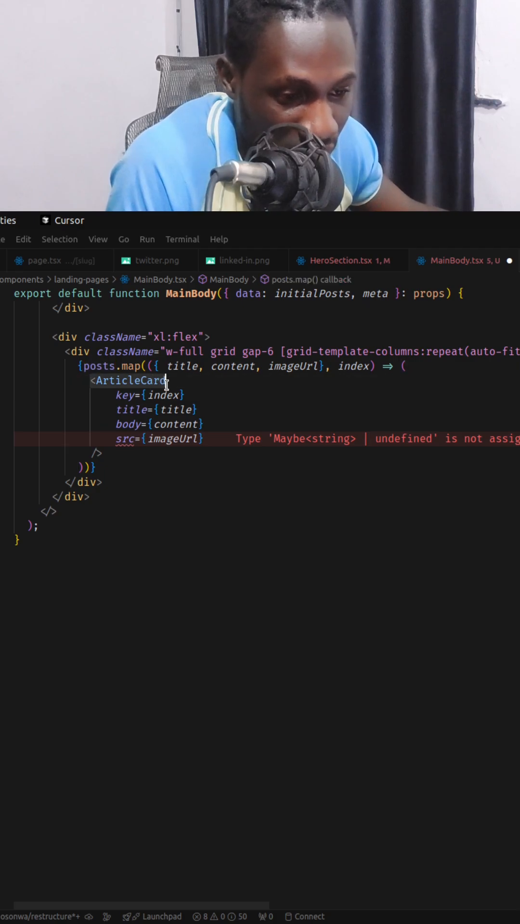
pyautogui.doubleClick(125, 395)
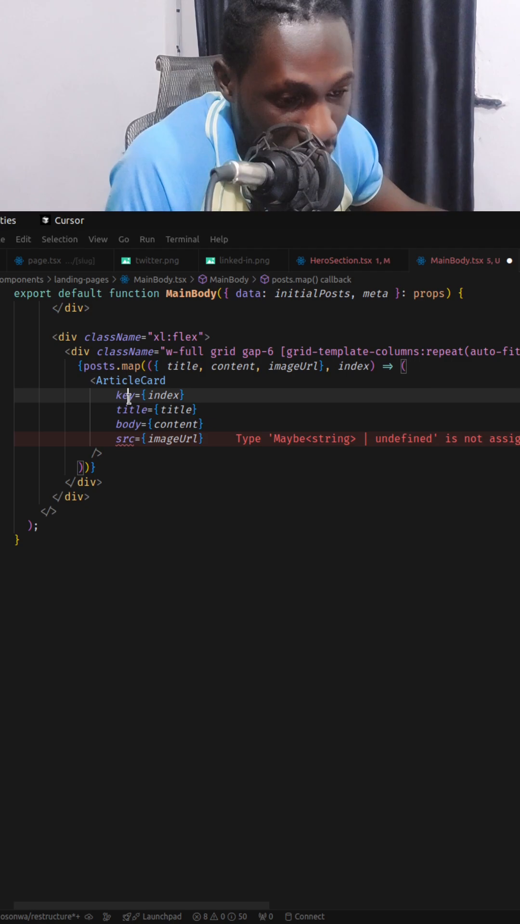
pyautogui.doubleClick(124, 395)
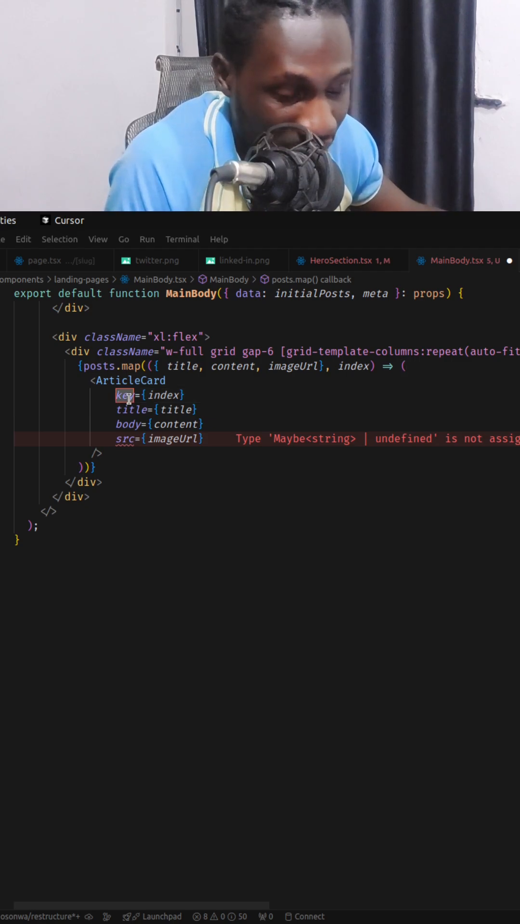
pyautogui.moveTo(124, 395)
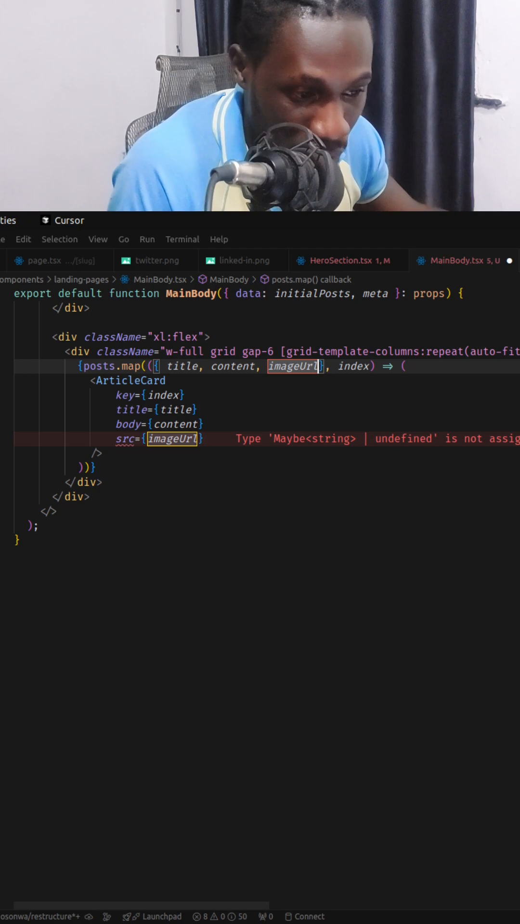
pyautogui.write(', id')
pyautogui.click(152, 395)
pyautogui.write('s')
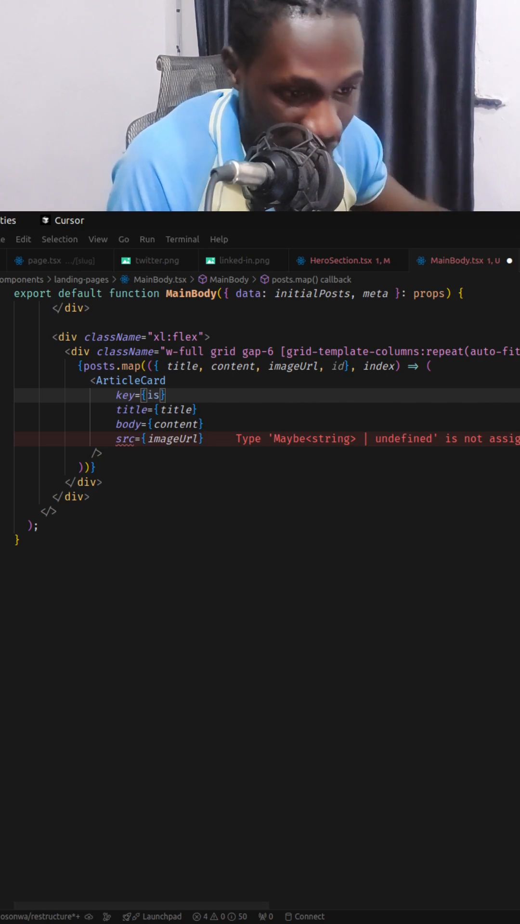
pyautogui.write('d')
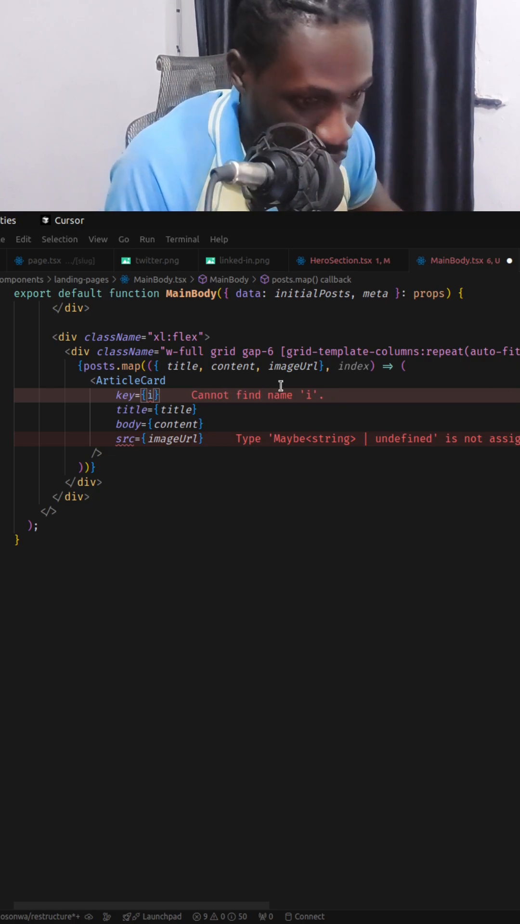
# Type 'title + imageUrl' as the ArticleCard key value
pyautogui.write('title')
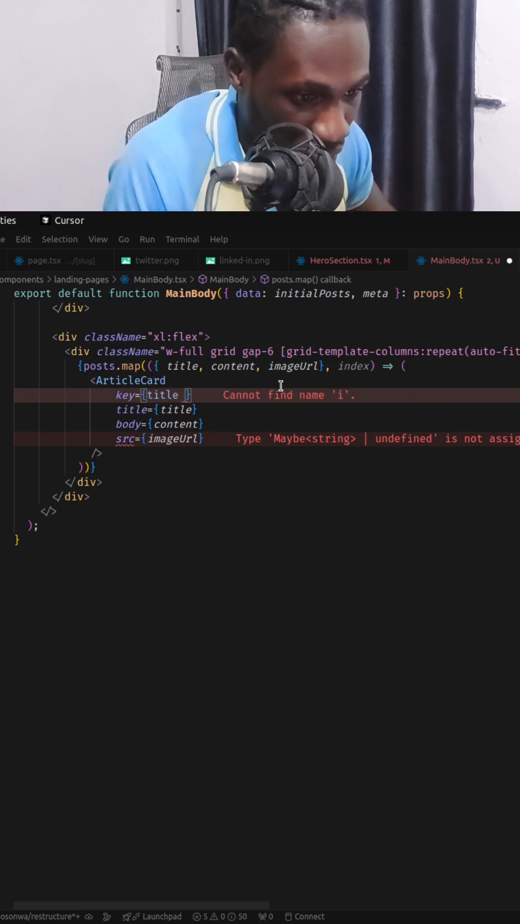
pyautogui.write('+ ima')
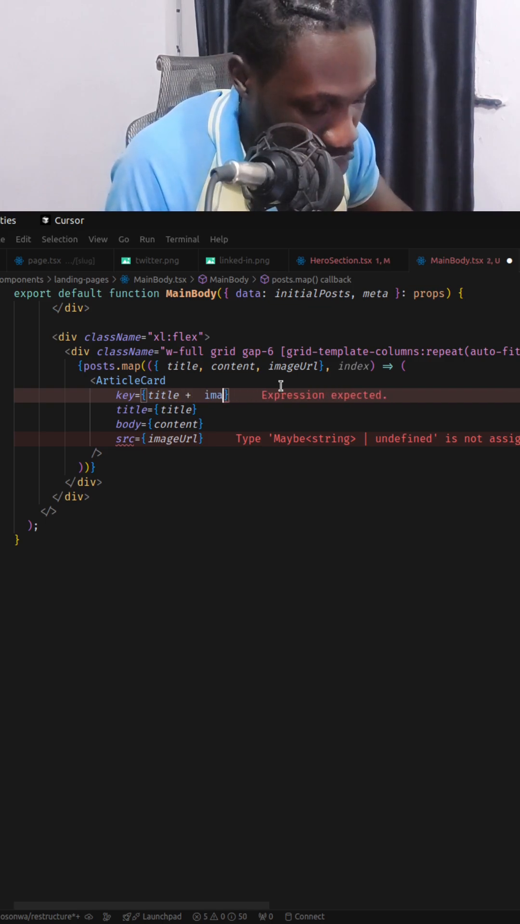
pyautogui.write('geUrl')
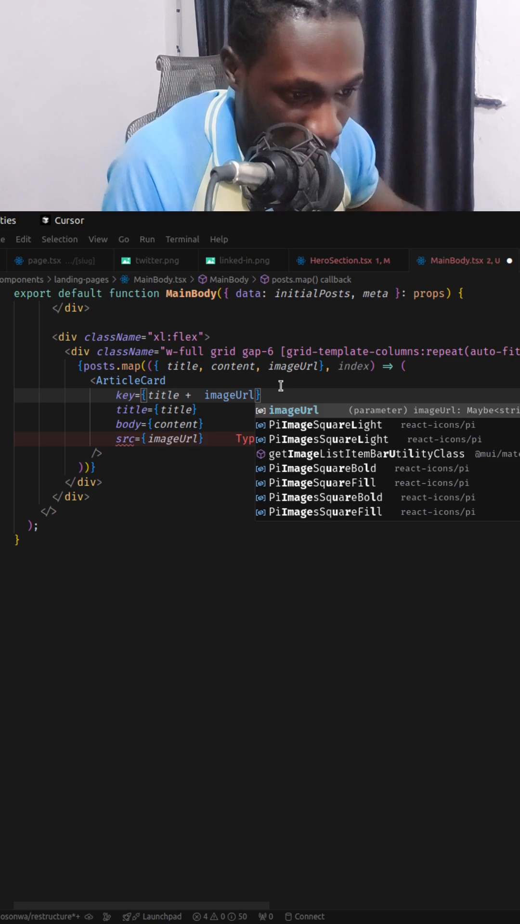